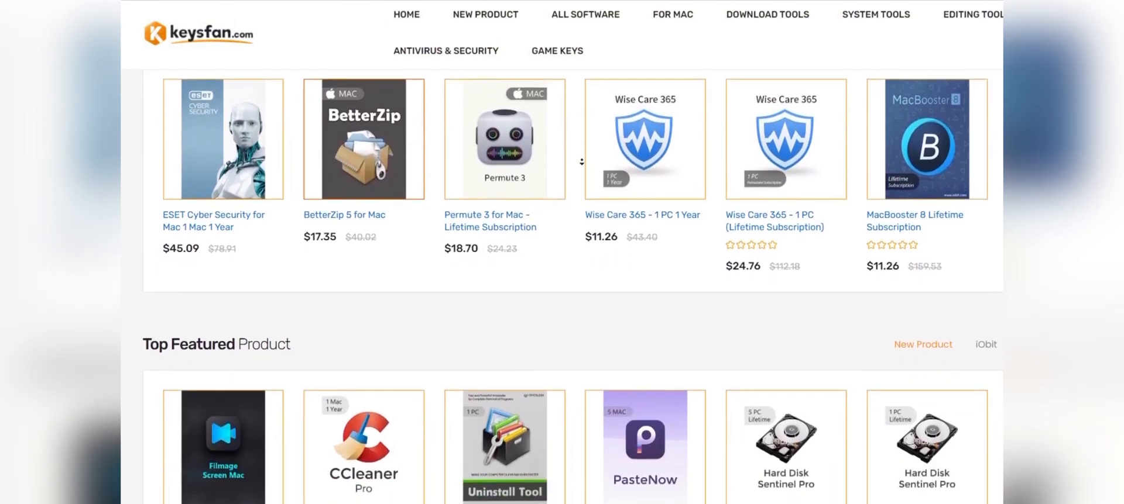
- Browse down the Software Super Deal page to the Windows key offers
{"action": "scroll", "scroll_direction": "down", "scroll_amount": 3}
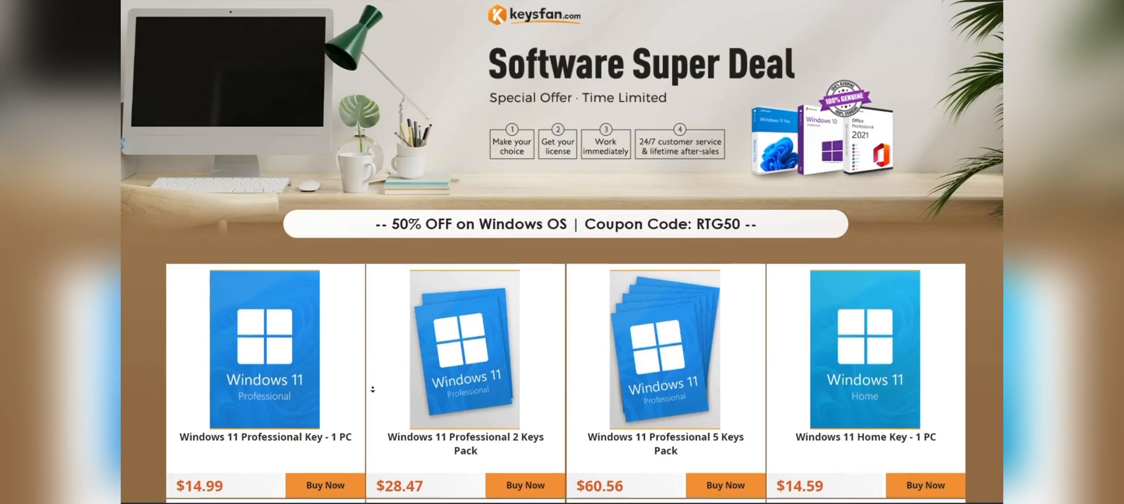
{"action": "scroll", "scroll_direction": "down", "scroll_amount": 3}
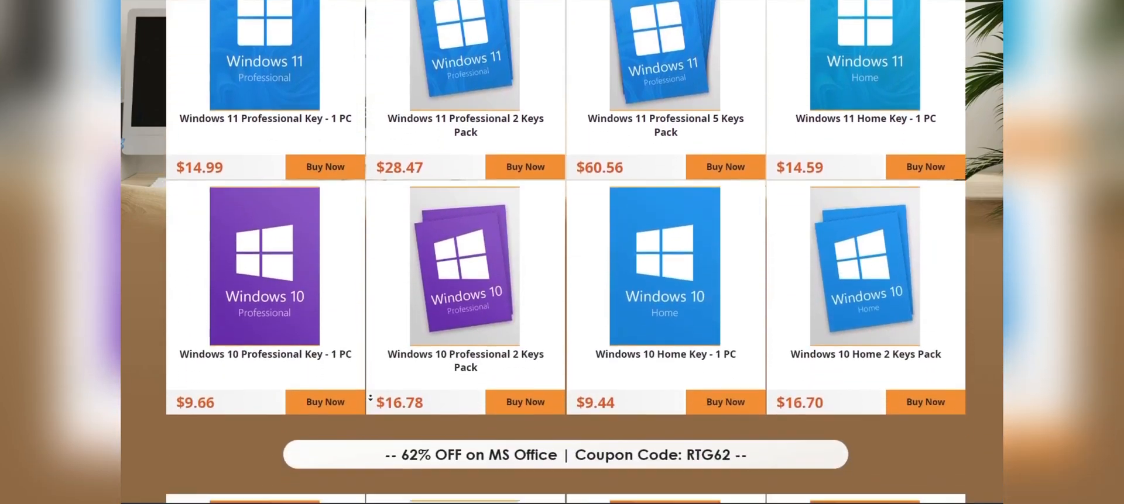
{"action": "scroll", "scroll_direction": "down", "scroll_amount": 3}
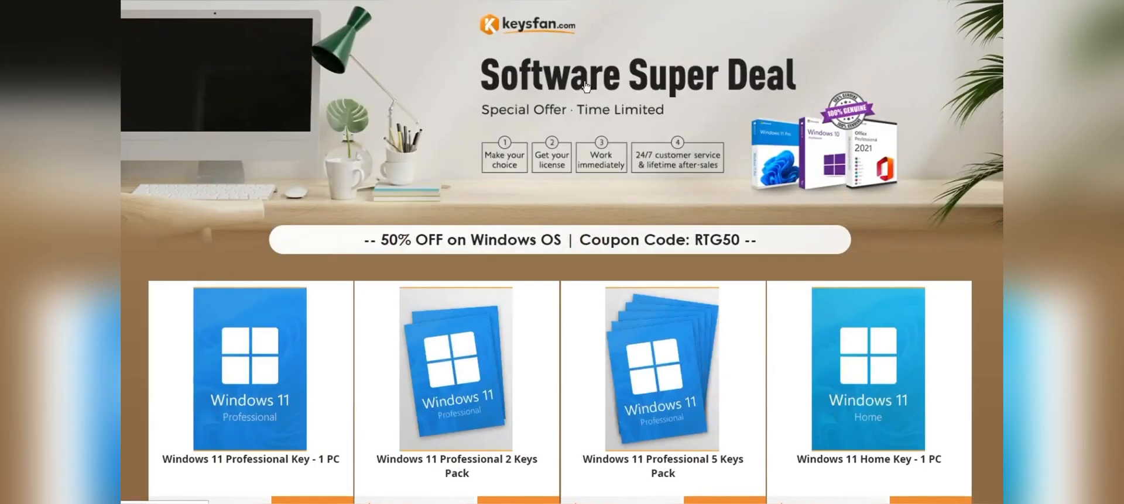
{"action": "mouse_move", "coordinate": [428, 178]}
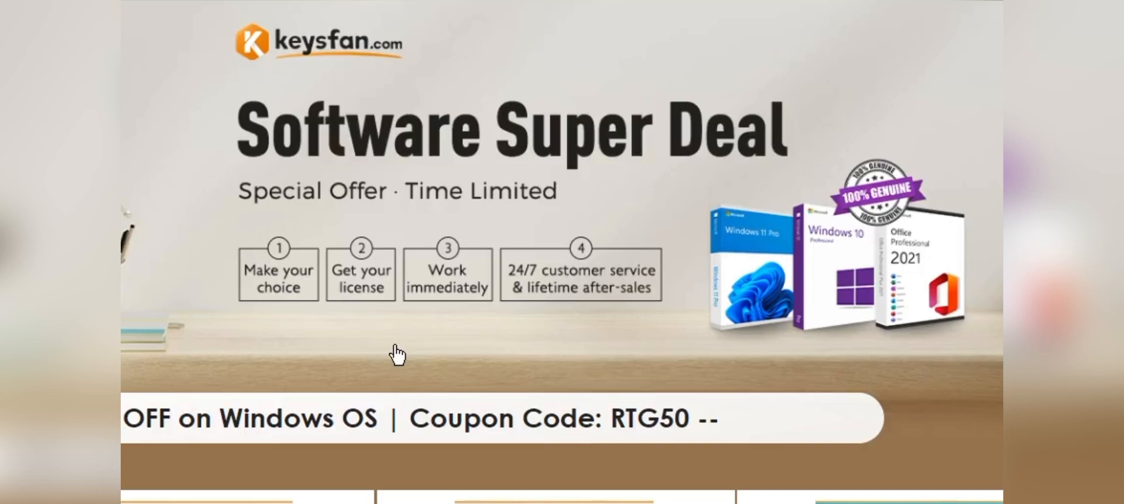
{"action": "scroll", "scroll_direction": "down", "scroll_amount": 3}
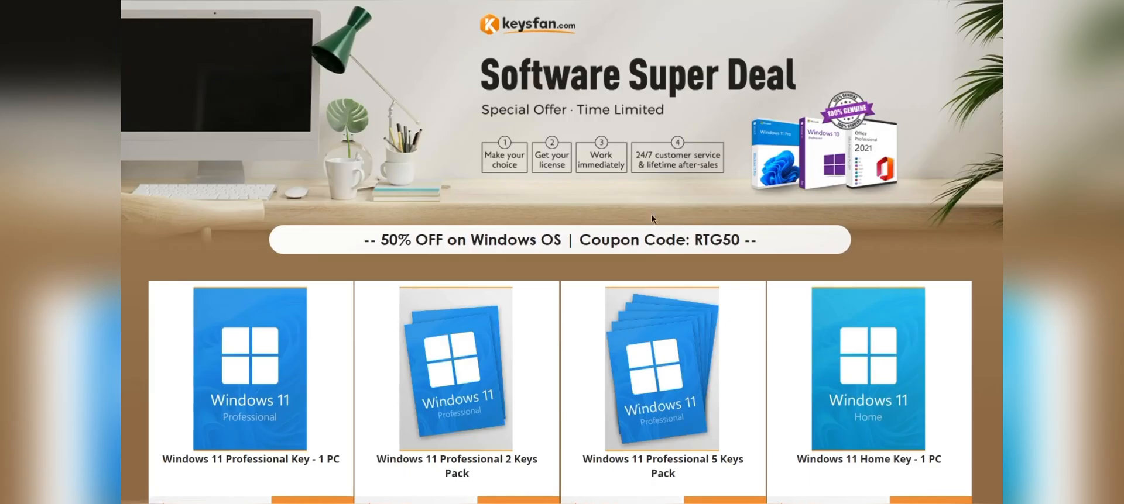
{"action": "mouse_move", "coordinate": [683, 197]}
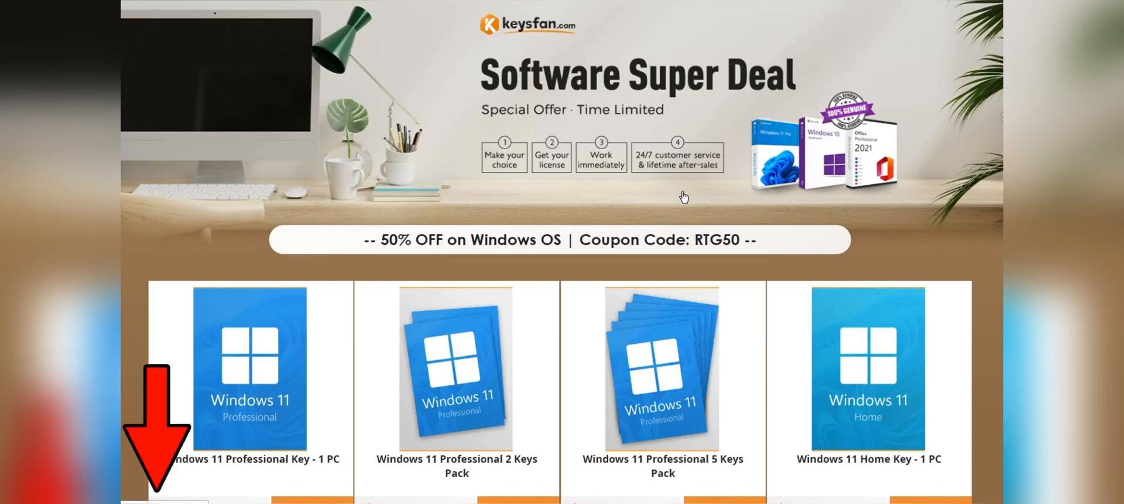
- Add the Windows 11 Professional Key - 1 PC to the cart and enter coupon code RTG
{"action": "left_click", "coordinate": [249, 369]}
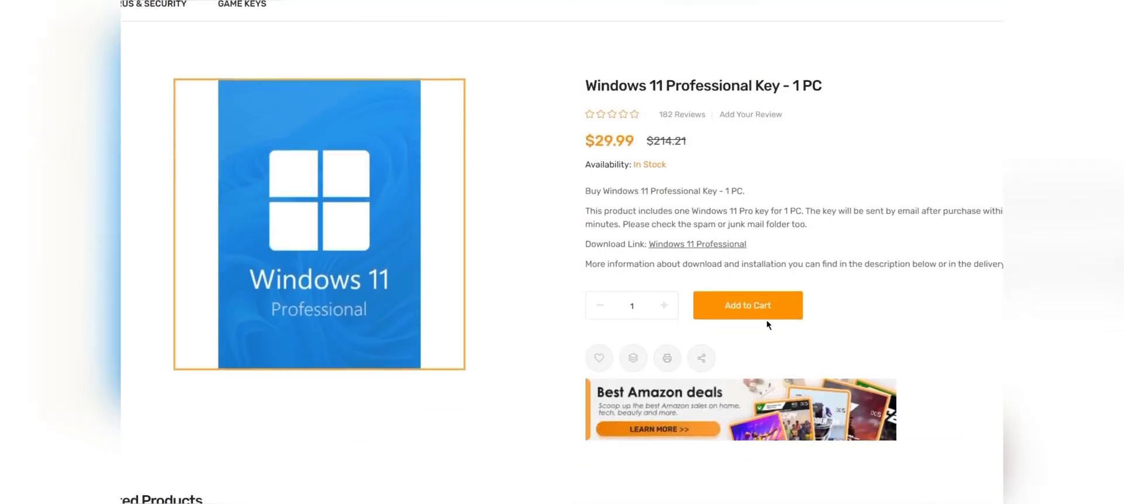
{"action": "left_click", "coordinate": [746, 305]}
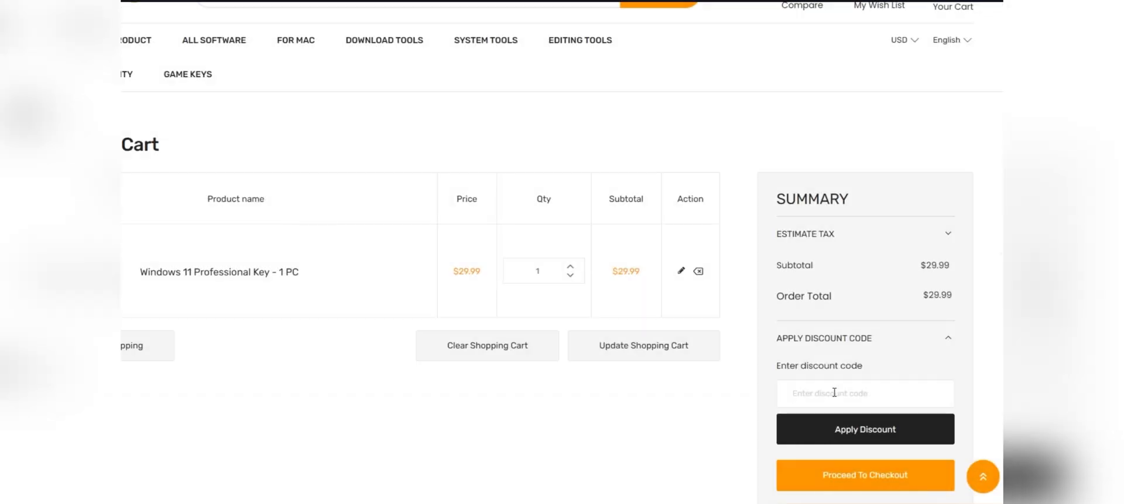
{"action": "type", "text": "RTG"}
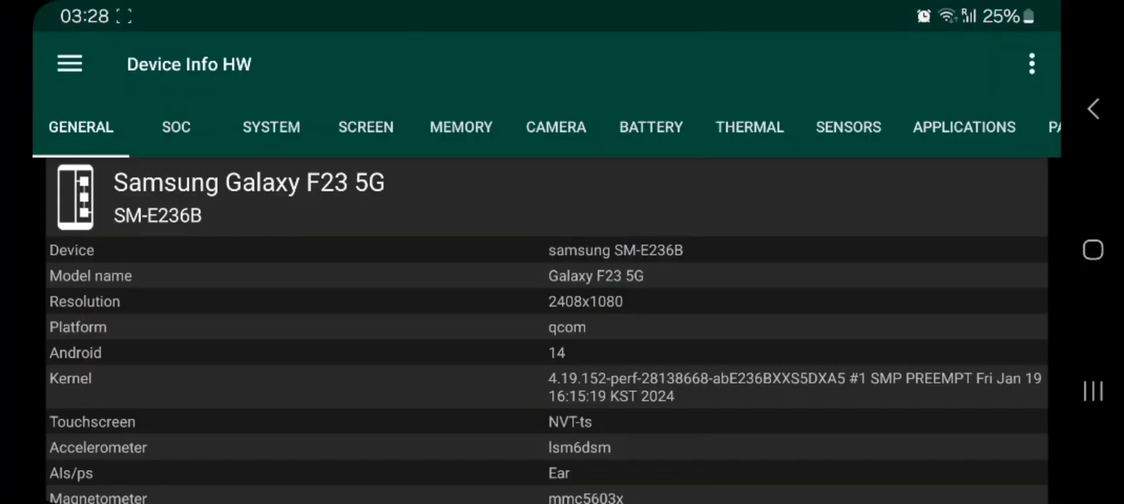
- Review the General, SoC, Screen and Memory tabs, then return to the phone's app list
{"action": "scroll", "scroll_direction": "down", "scroll_amount": 3}
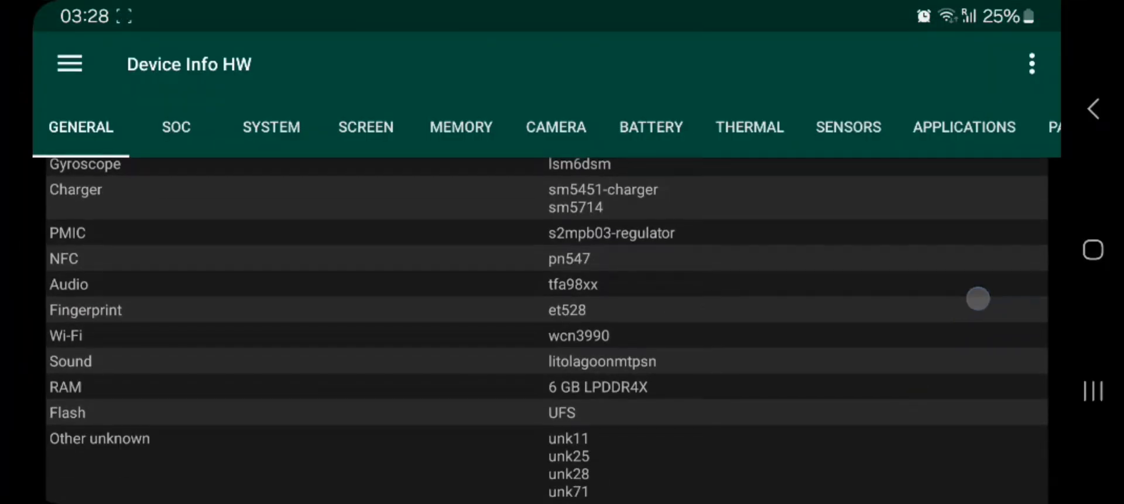
{"action": "left_click", "coordinate": [176, 127]}
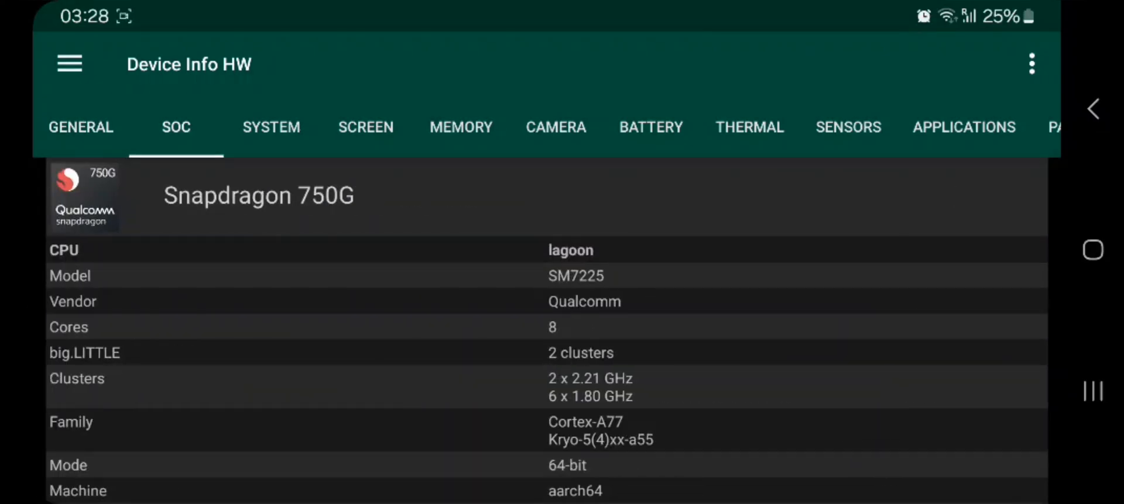
{"action": "scroll", "scroll_direction": "down", "scroll_amount": 3}
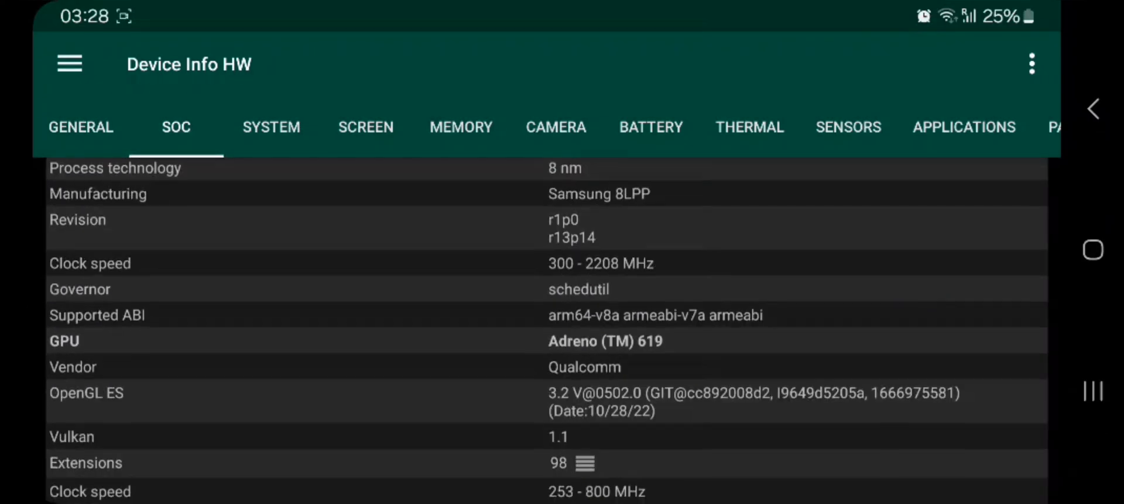
{"action": "left_click", "coordinate": [365, 127]}
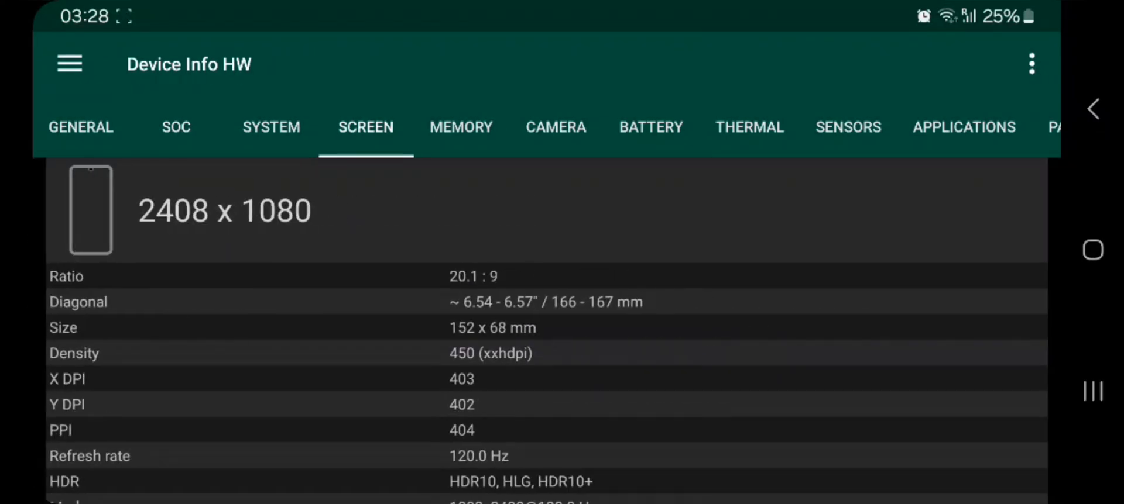
{"action": "left_click", "coordinate": [461, 127]}
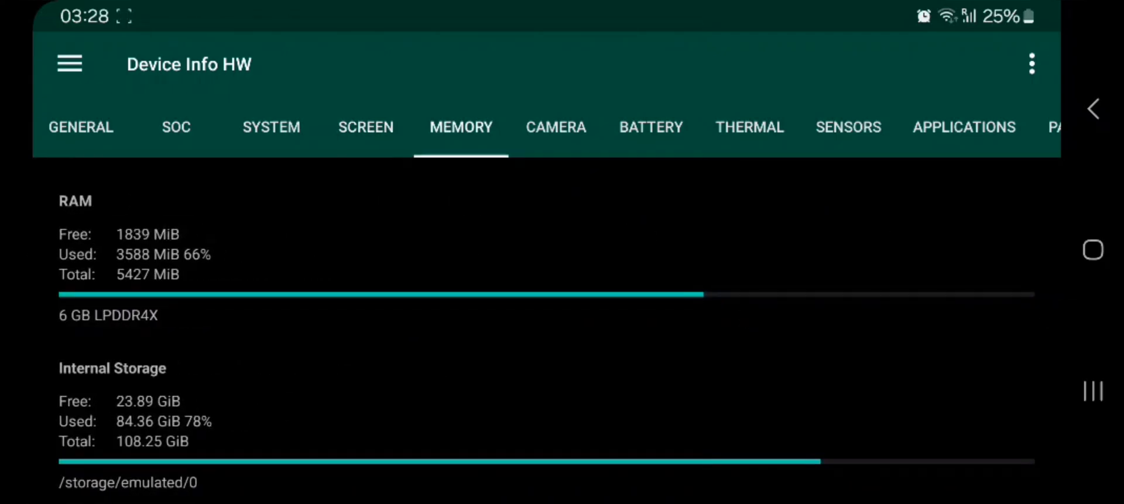
{"action": "left_click", "coordinate": [555, 127]}
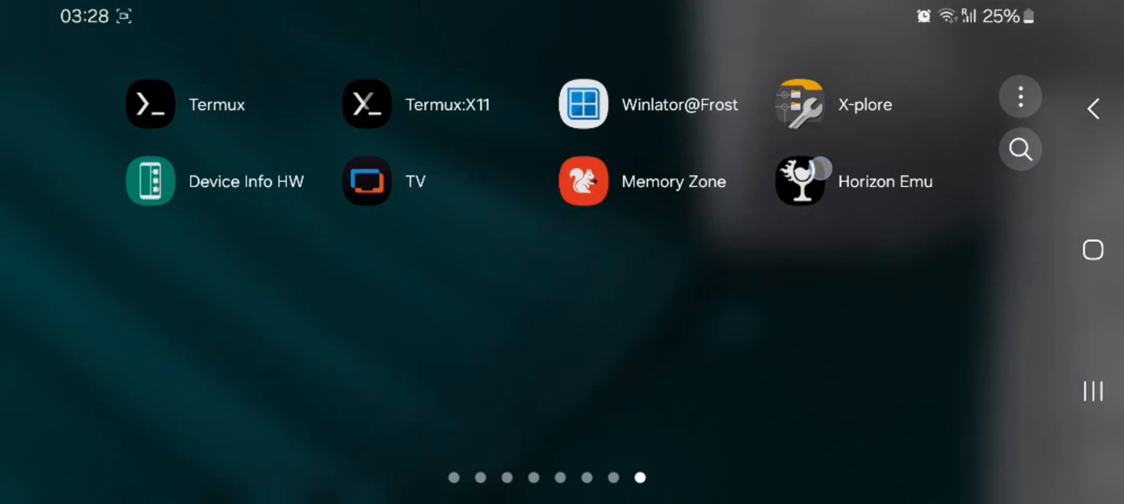
- Launch Horizon Emu, review its downloadable components, then go to its settings
{"action": "left_click", "coordinate": [799, 181]}
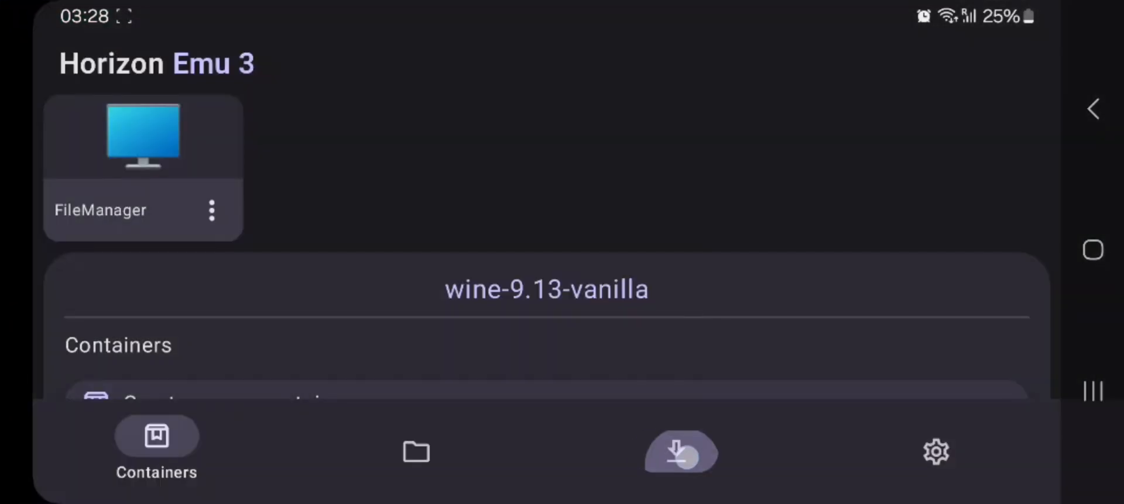
{"action": "left_click", "coordinate": [676, 450]}
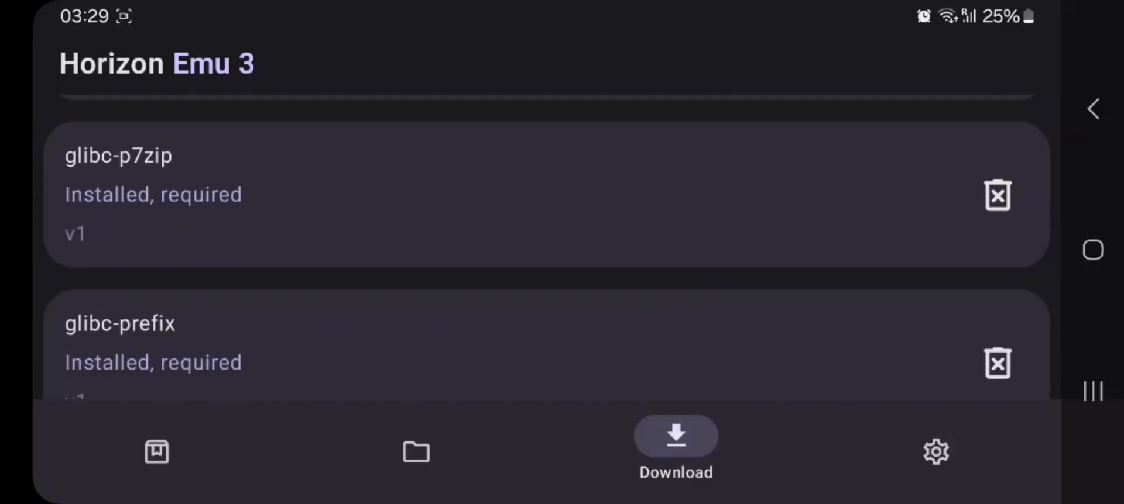
{"action": "scroll", "scroll_direction": "down", "scroll_amount": 3}
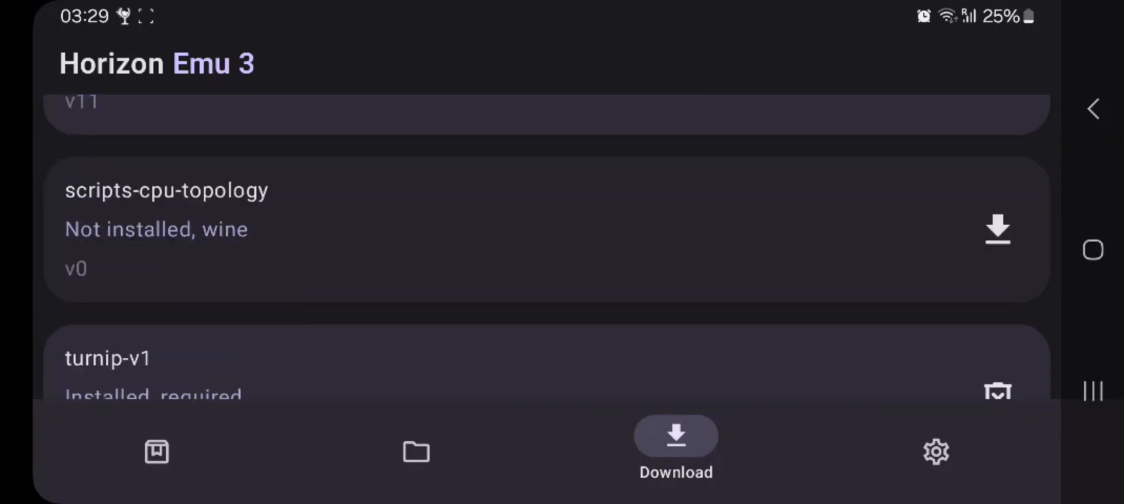
{"action": "left_click", "coordinate": [935, 451]}
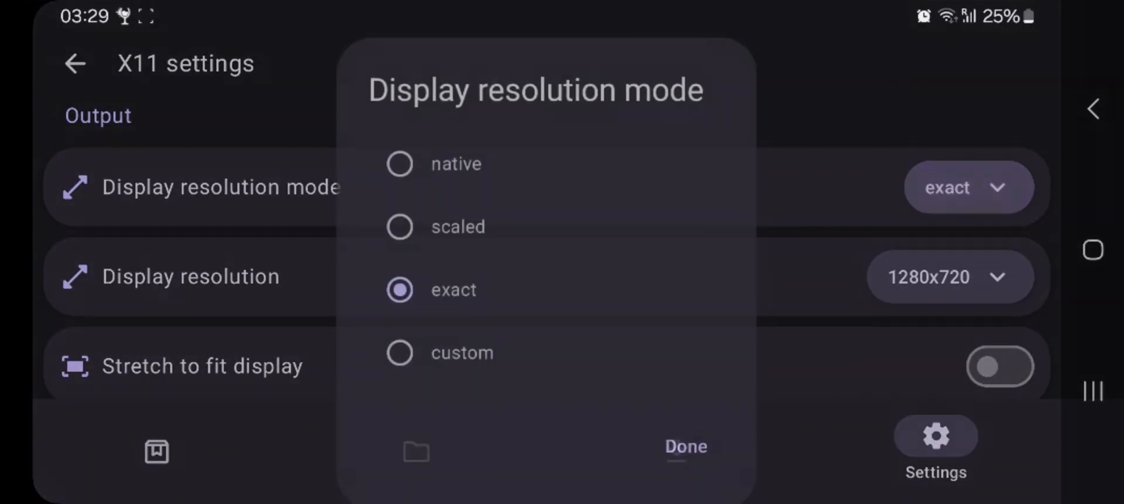
- Keep exact resolution mode, set X11 resolution to 800x600 with stretch to fit display
{"action": "left_click", "coordinate": [684, 447]}
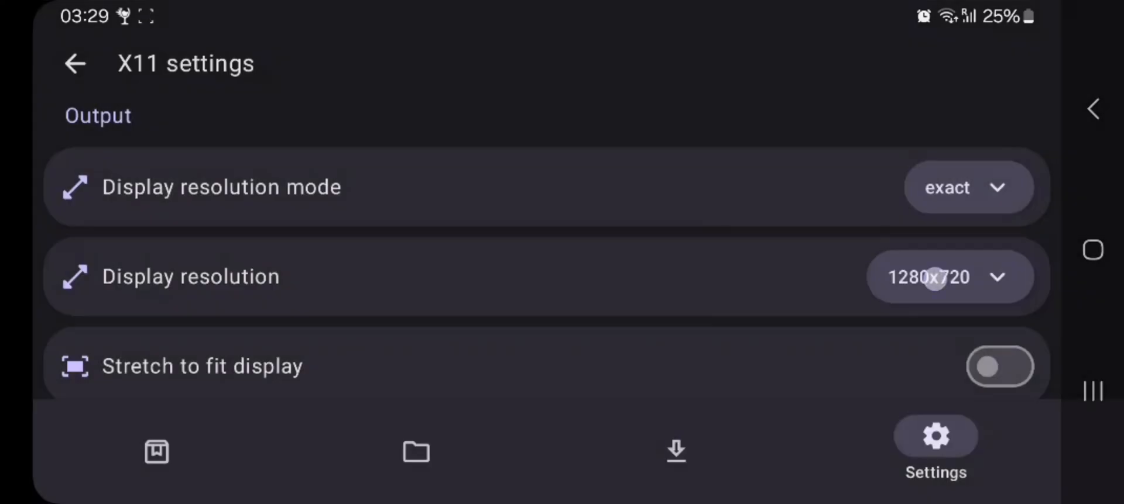
{"action": "left_click", "coordinate": [947, 277]}
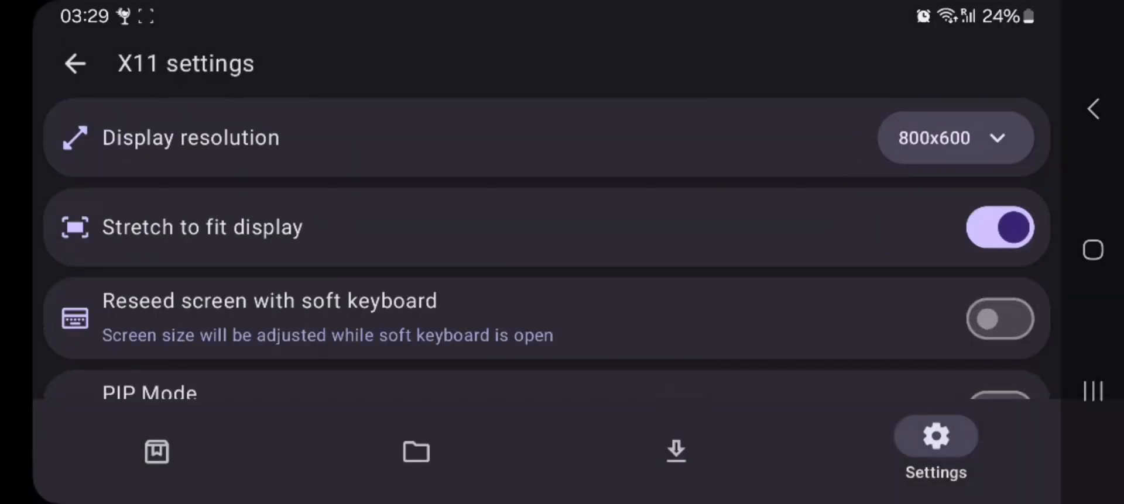
{"action": "scroll", "scroll_direction": "down", "scroll_amount": 3}
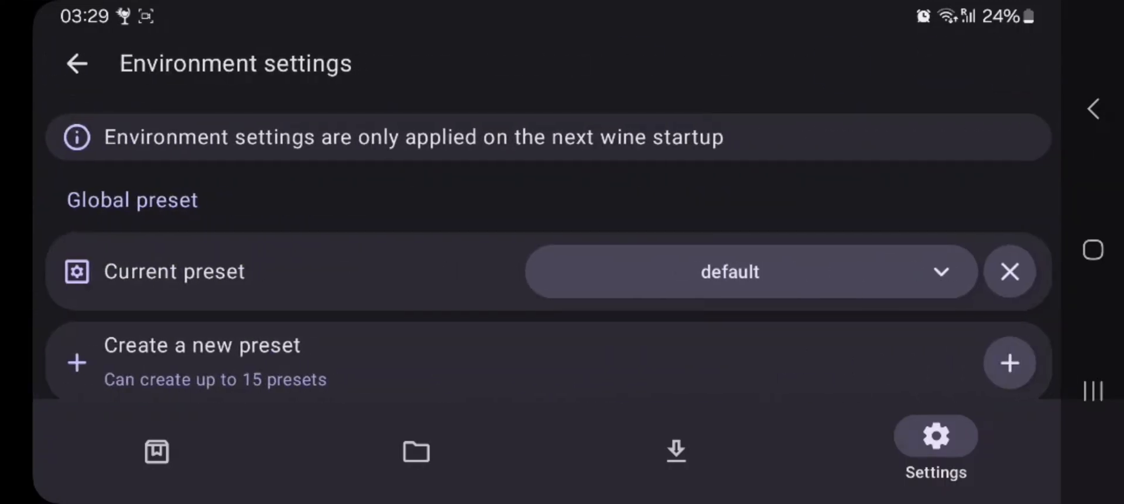
- Create environment preset NewPreset_1 and set its Build big block to 3
{"action": "left_click", "coordinate": [1009, 362]}
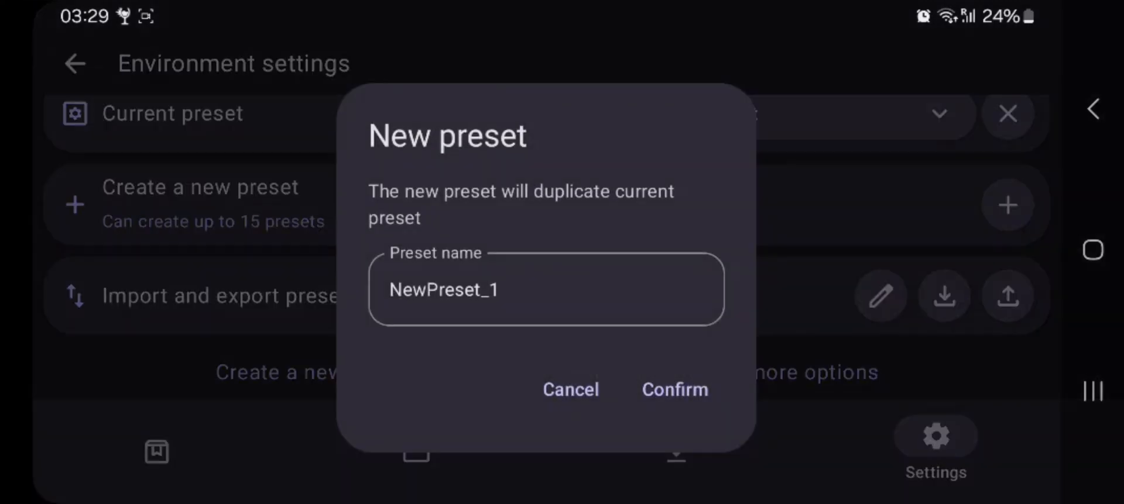
{"action": "left_click", "coordinate": [673, 390]}
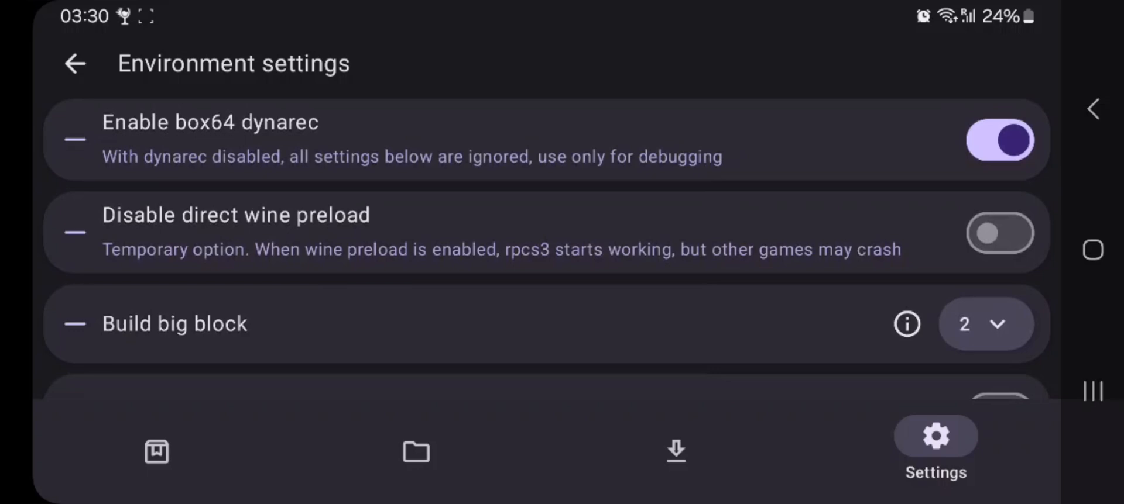
{"action": "left_click", "coordinate": [986, 324]}
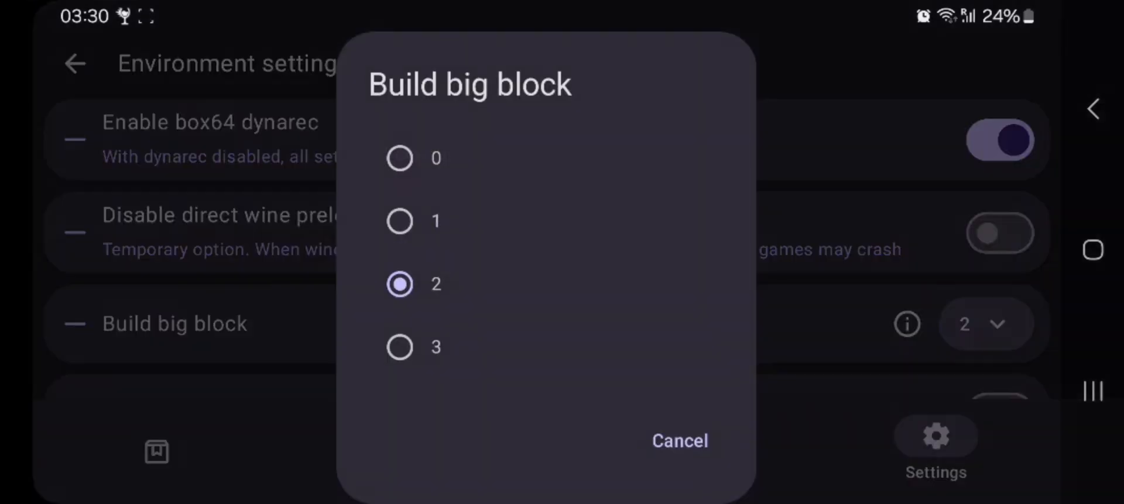
{"action": "left_click", "coordinate": [399, 347]}
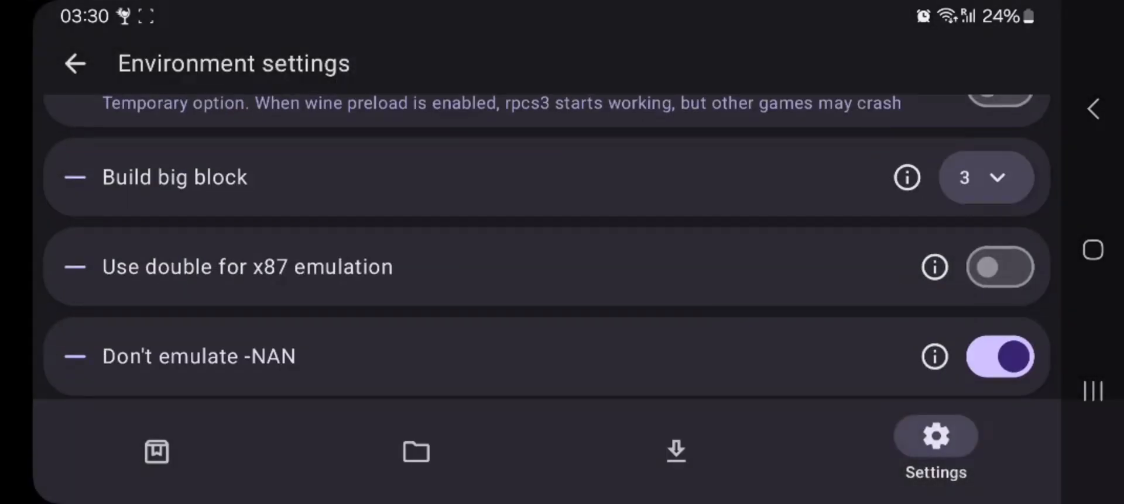
- Choose the performance overlay position and the maximum shader cache size
{"action": "scroll", "scroll_direction": "down", "scroll_amount": 3}
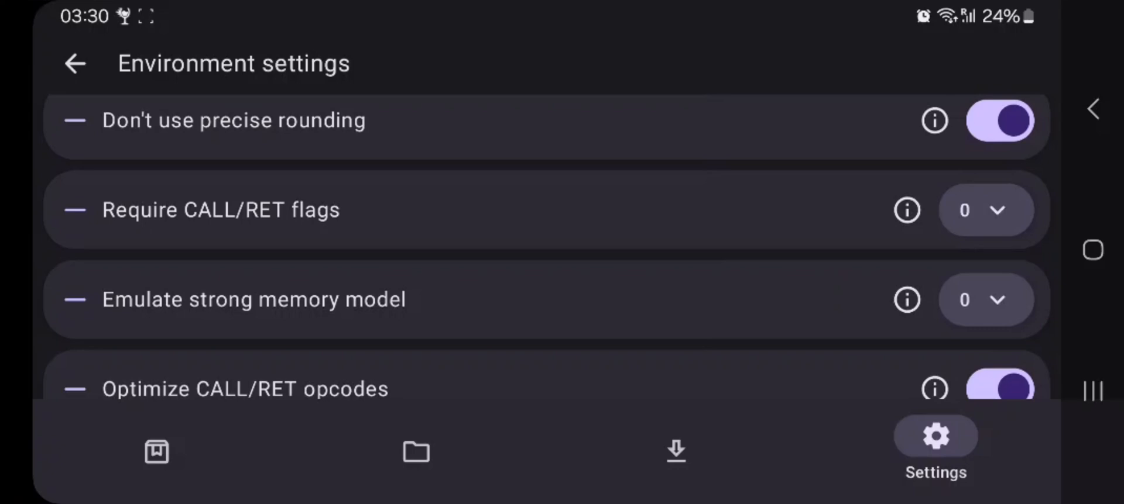
{"action": "scroll", "scroll_direction": "down", "scroll_amount": 3}
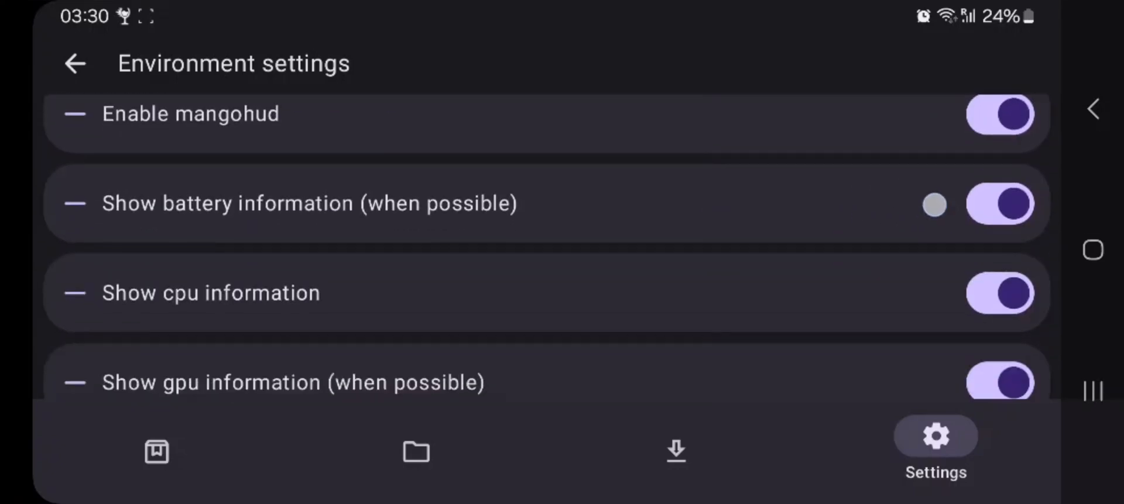
{"action": "left_click", "coordinate": [942, 196]}
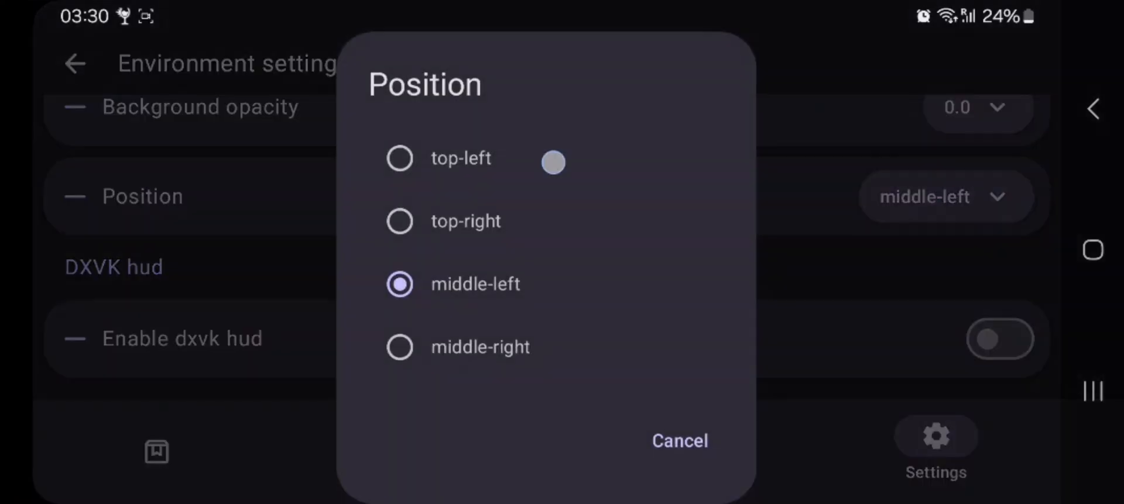
{"action": "left_click", "coordinate": [679, 441]}
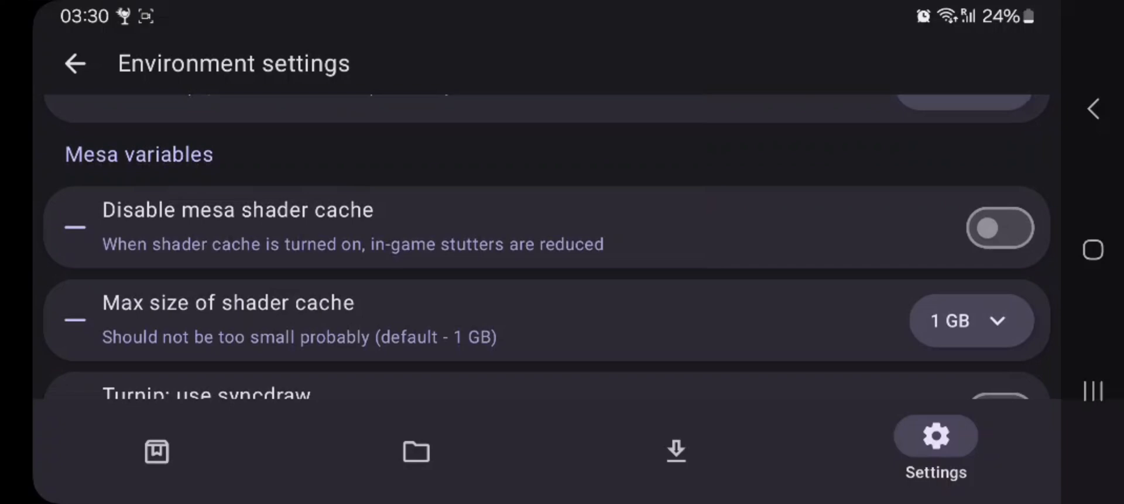
{"action": "left_click", "coordinate": [970, 322]}
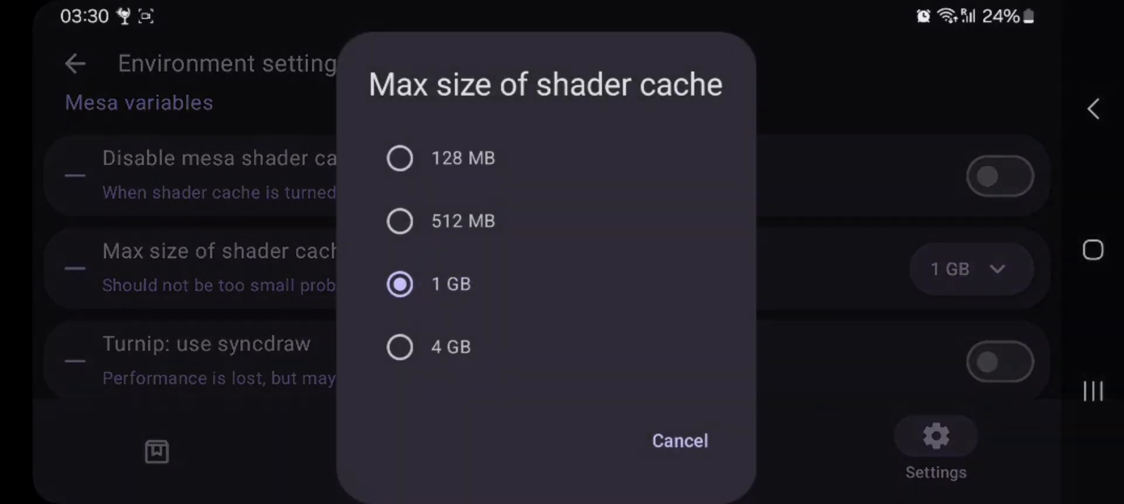
{"action": "left_click", "coordinate": [679, 440]}
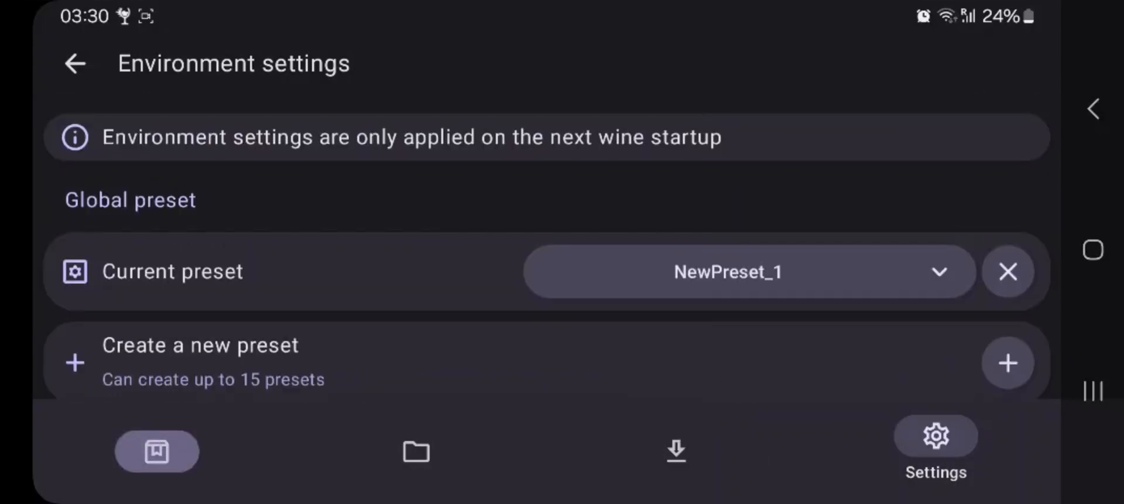
- Review the container's DXVK driver choices, save with native DirectX dlls and start the container
{"action": "left_click", "coordinate": [156, 447]}
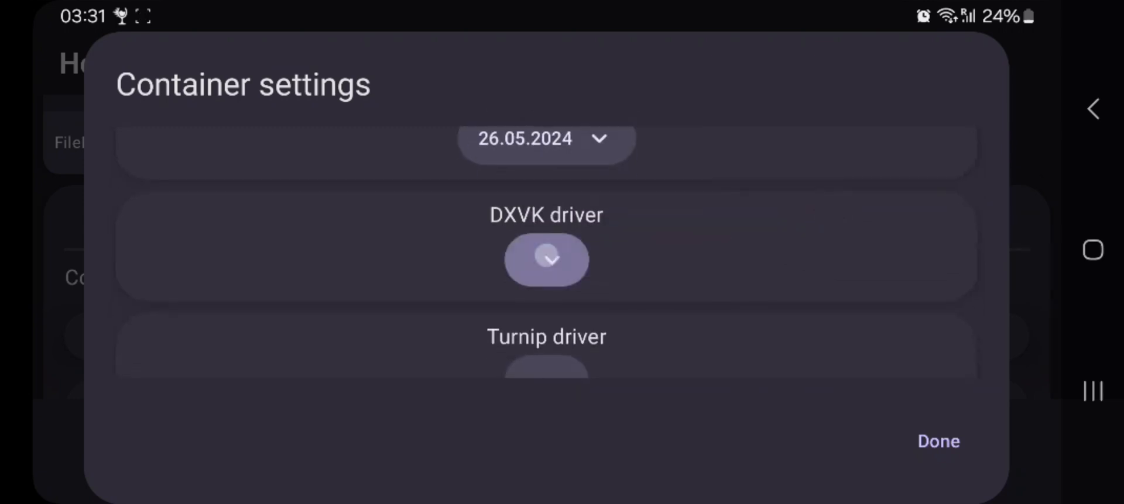
{"action": "left_click", "coordinate": [546, 259]}
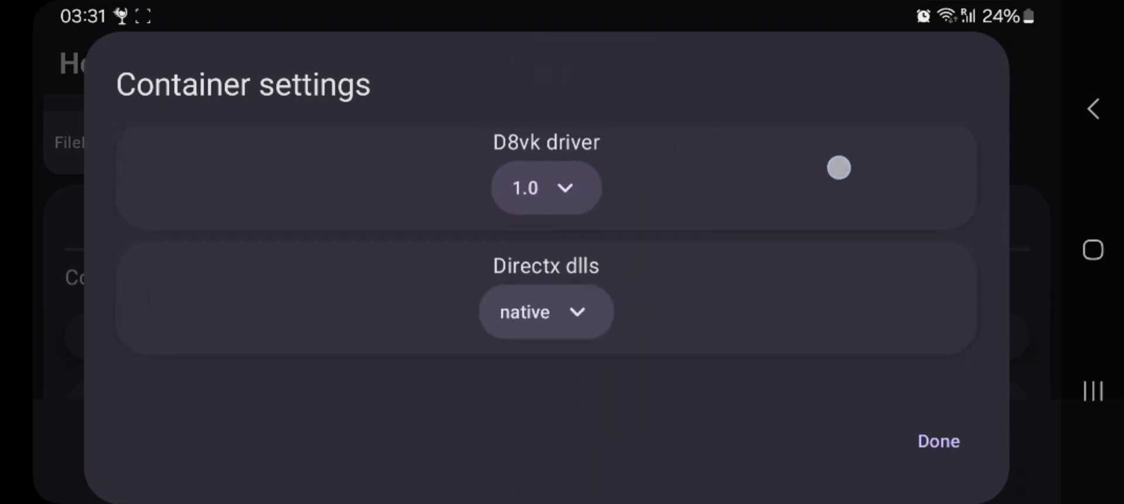
{"action": "left_click", "coordinate": [938, 441]}
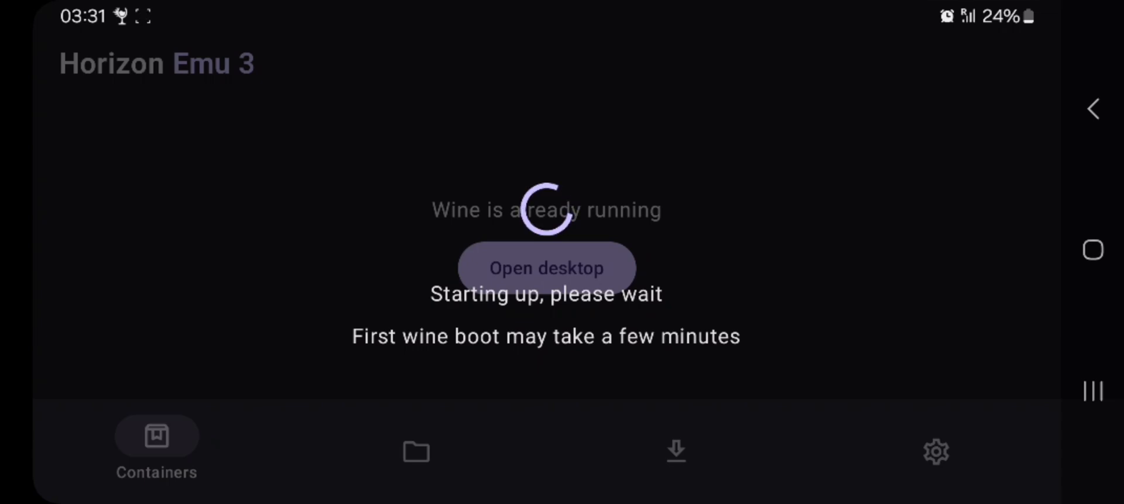
- Boot the Wine desktop and launch winecfg from Start > DefaultApps
{"action": "left_click", "coordinate": [546, 268]}
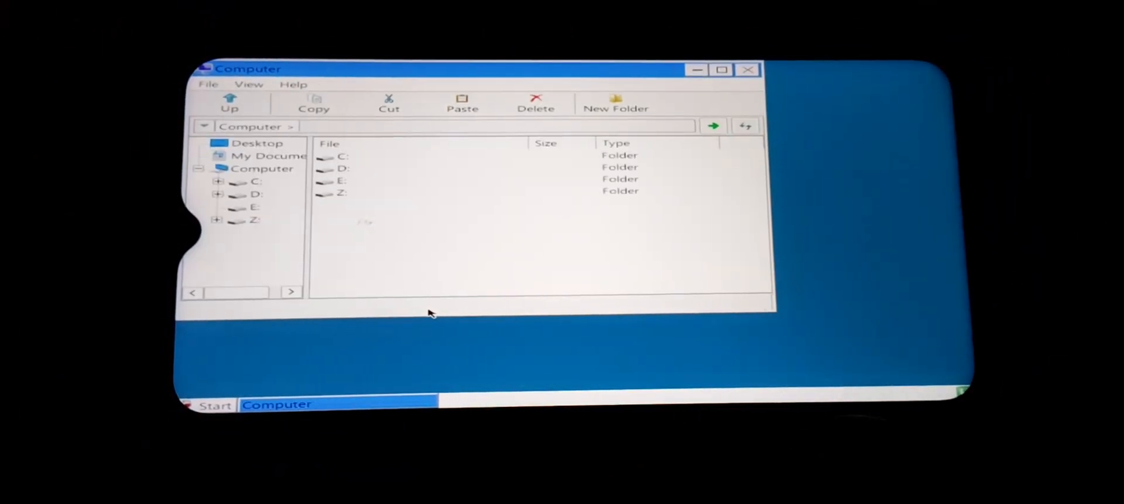
{"action": "left_click", "coordinate": [214, 406]}
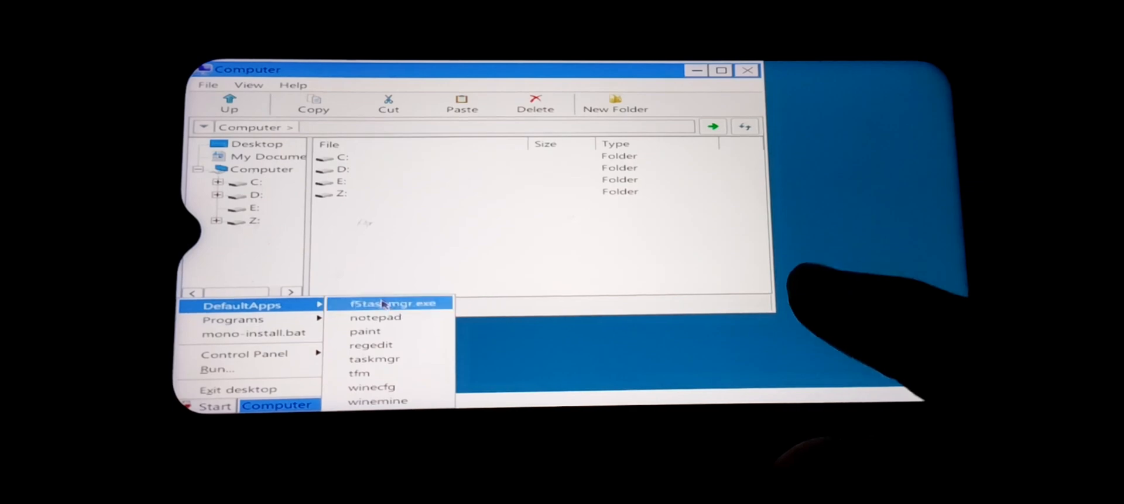
{"action": "left_click", "coordinate": [373, 386]}
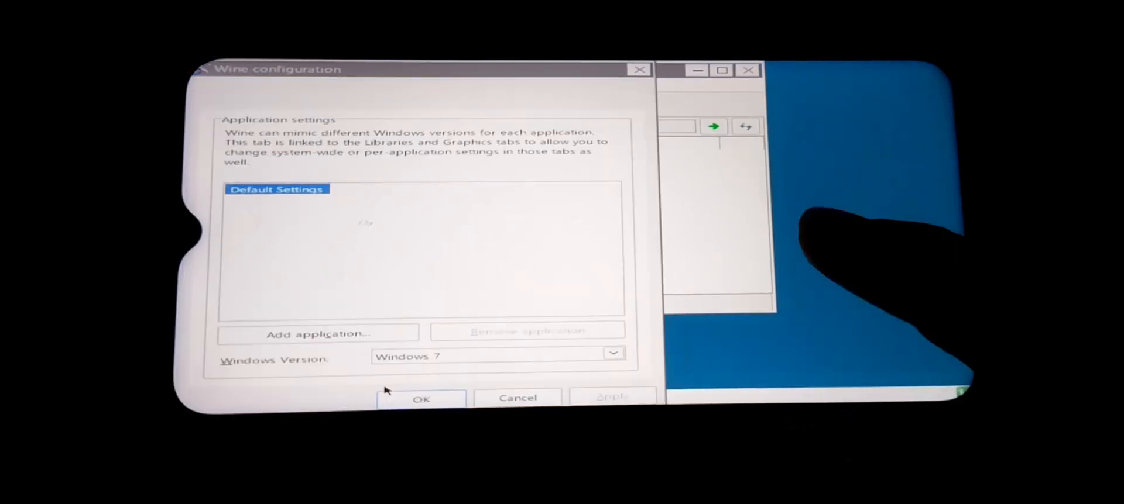
- Check the Graphics and About tabs confirming Wine 9.13, then close with OK
{"action": "left_click", "coordinate": [408, 102]}
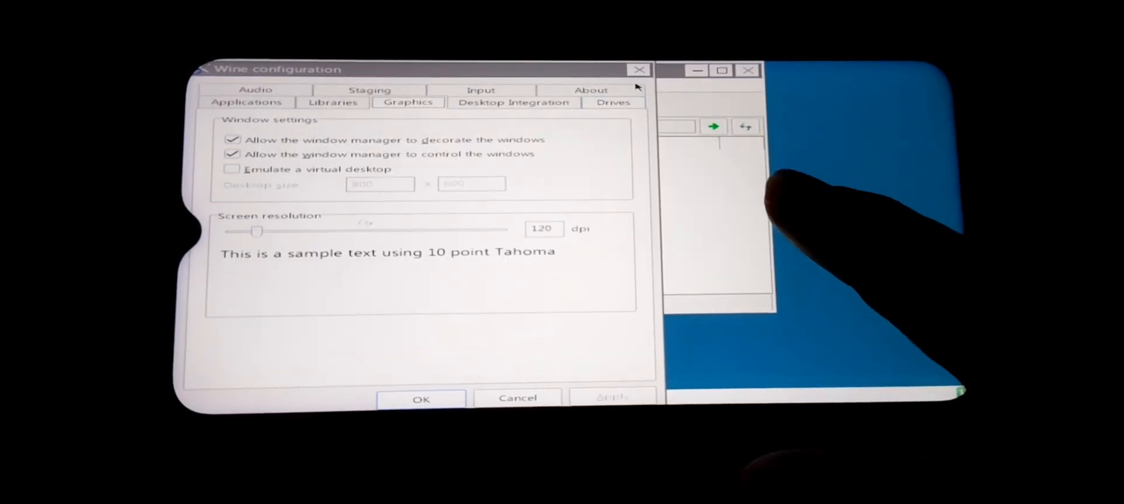
{"action": "left_click", "coordinate": [591, 101]}
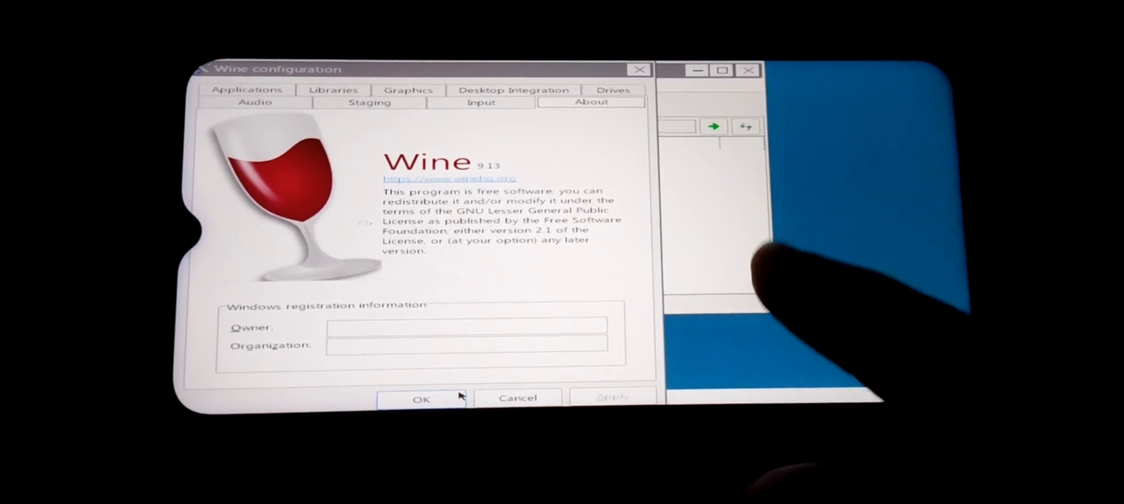
{"action": "left_click", "coordinate": [421, 399]}
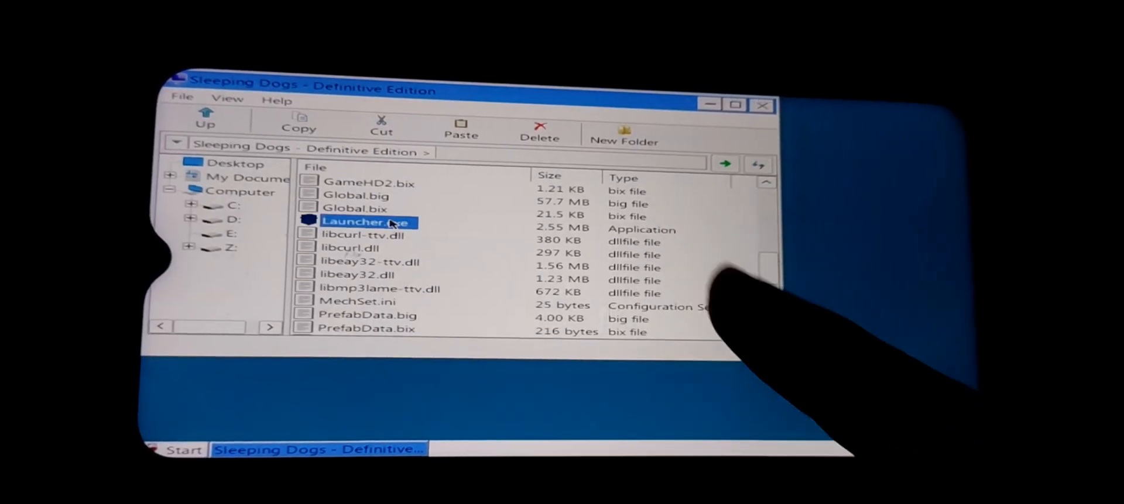
- Launch Launcher.exe from the Sleeping Dogs - Definitive Edition folder
{"action": "double_click", "coordinate": [365, 221]}
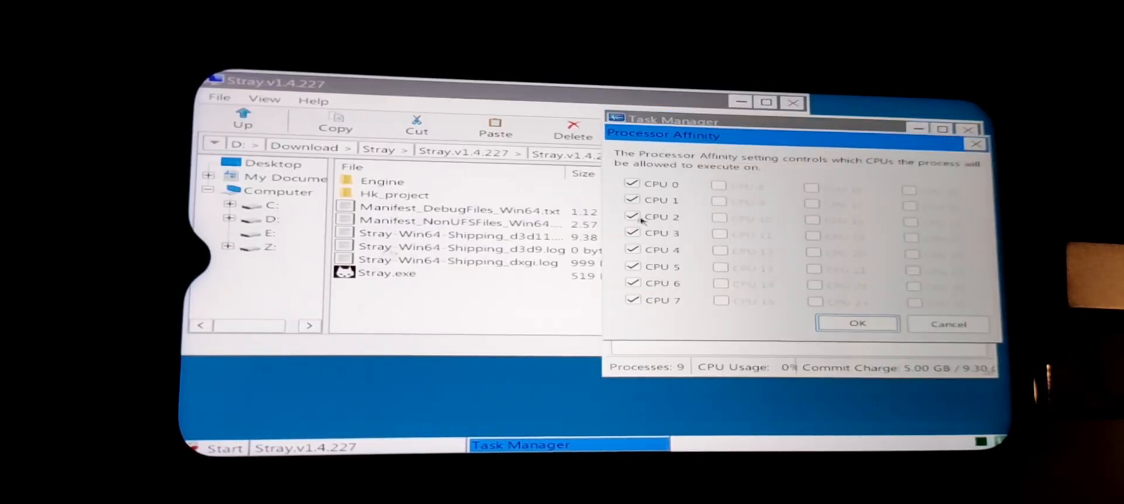
- Allow Stray to use CPUs 0–7 via Task Manager processor affinity and run the game
{"action": "left_click", "coordinate": [857, 324]}
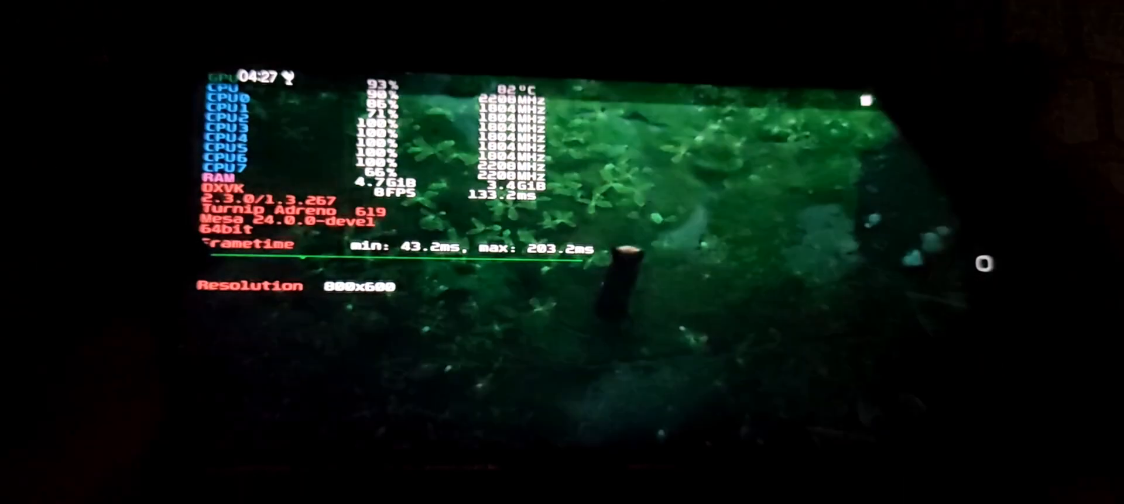
- Return to Horizon Emu from the notification shade, showing Wine already running
{"action": "scroll", "scroll_direction": "down", "scroll_amount": 3}
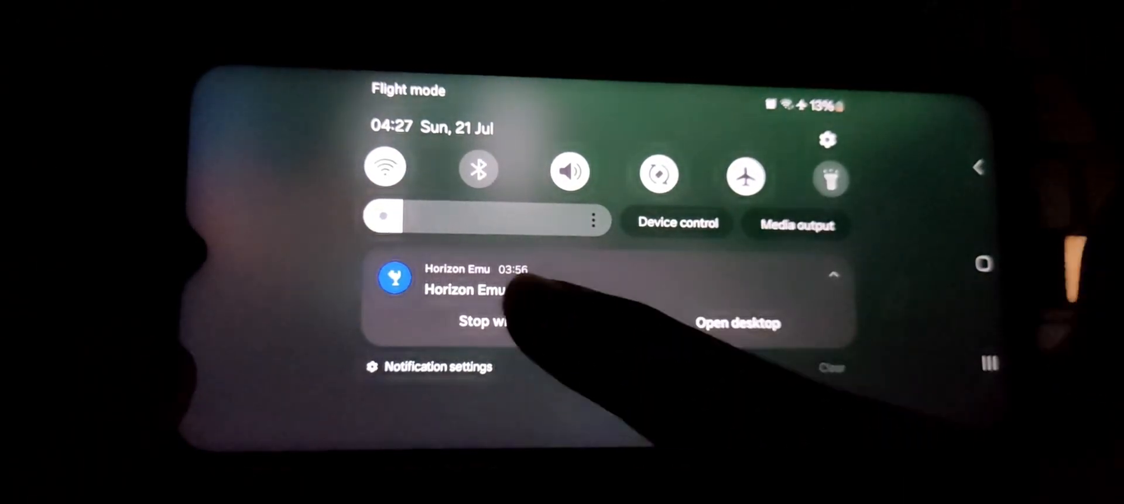
{"action": "left_click", "coordinate": [737, 323]}
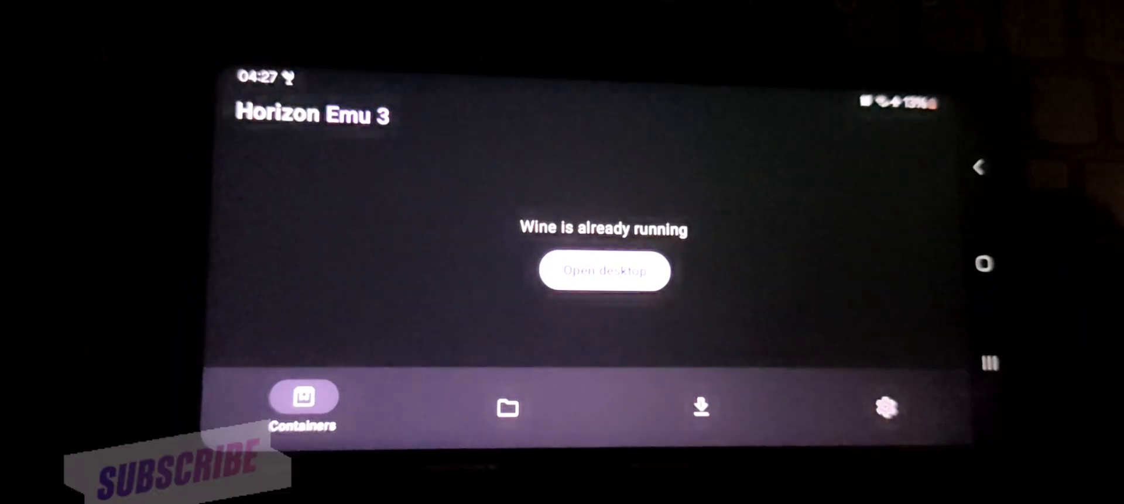